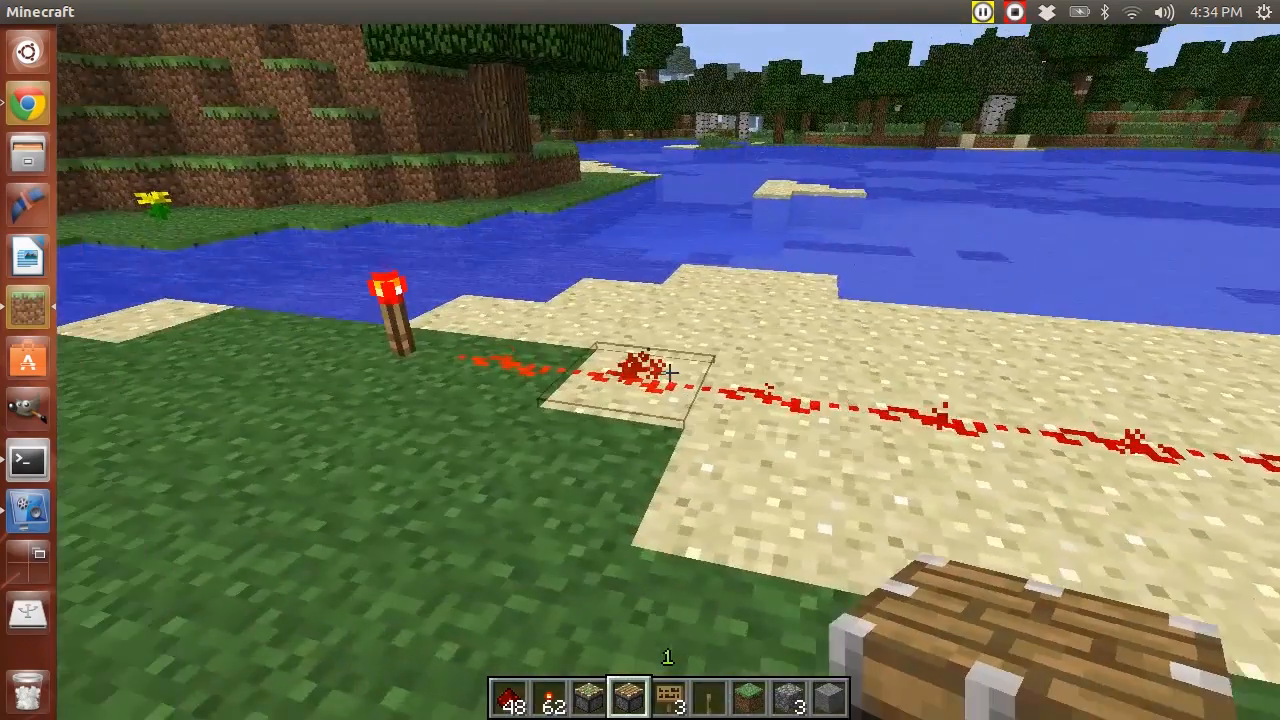
Step: View the creative inventory's Building Blocks tab, then return to the redstone line
key("e")
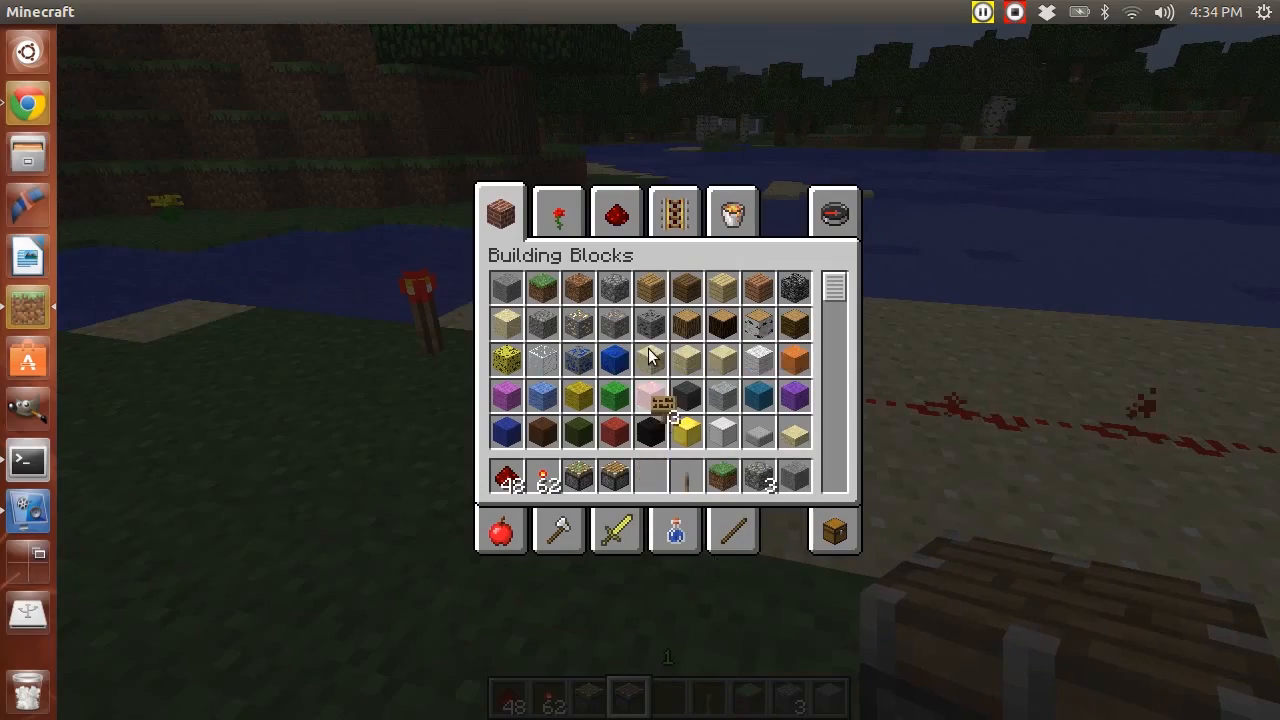
key("Escape")
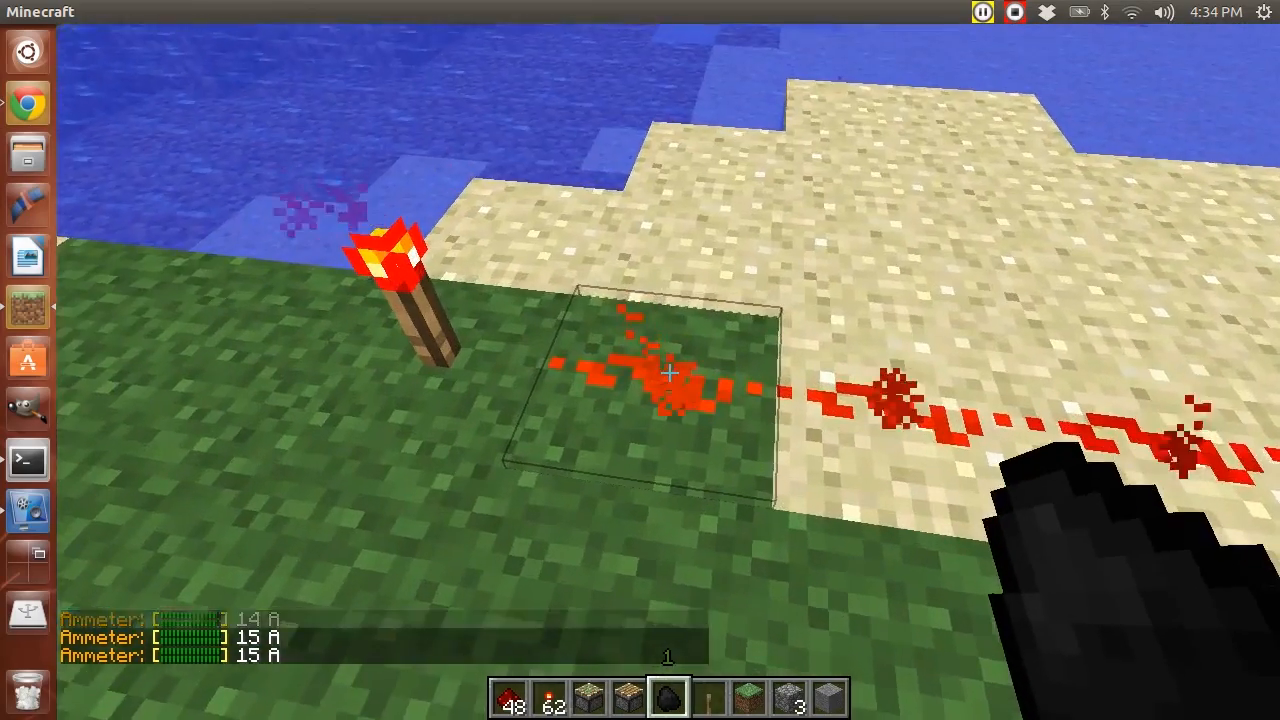
mouse_move(670, 372)
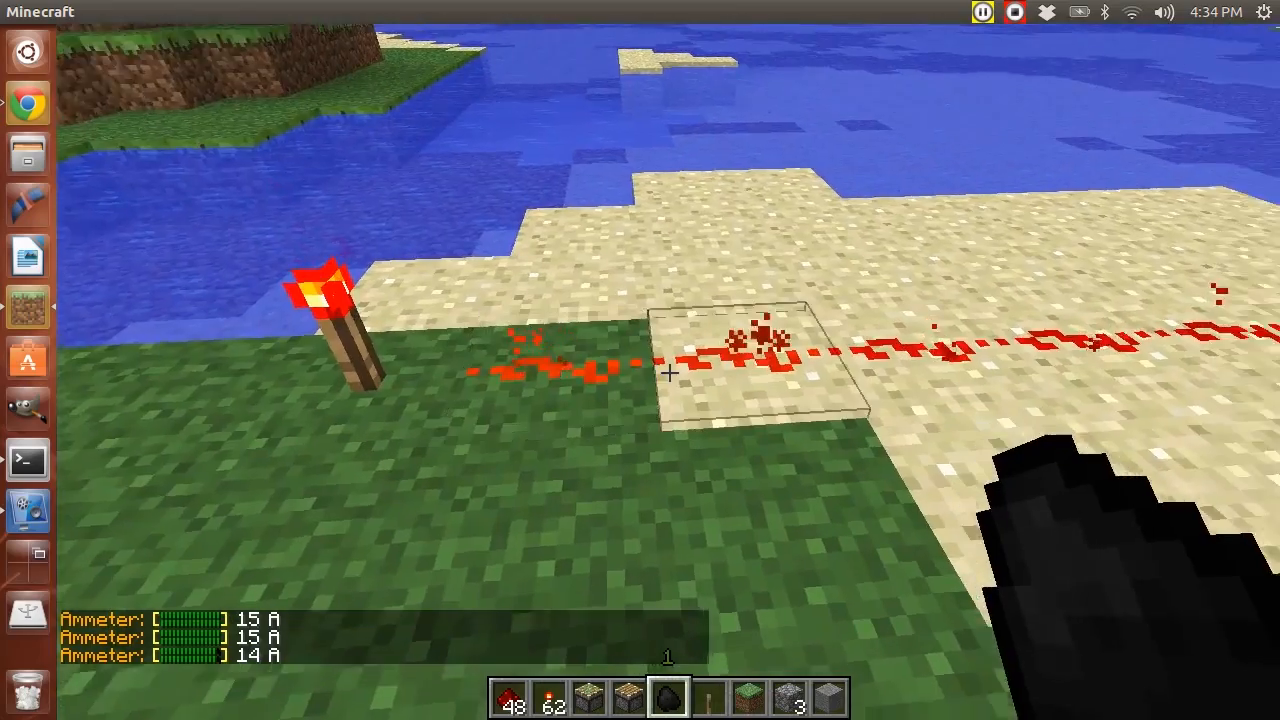